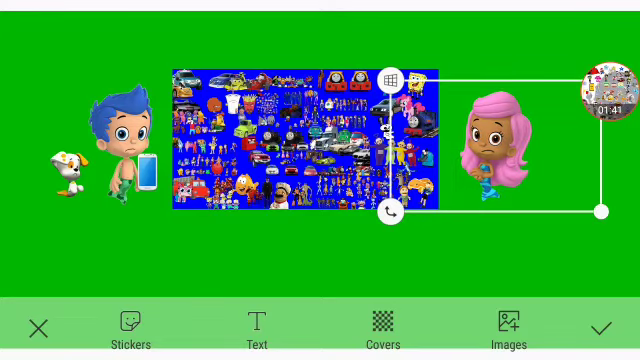
- Expand the floating screen-recorder bubble to show its pause, stop and camera controls
left_click(600, 212)
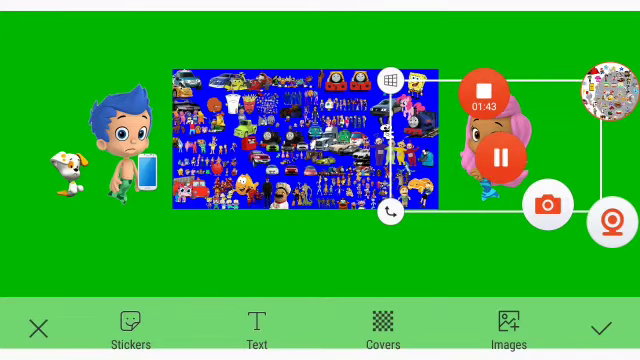